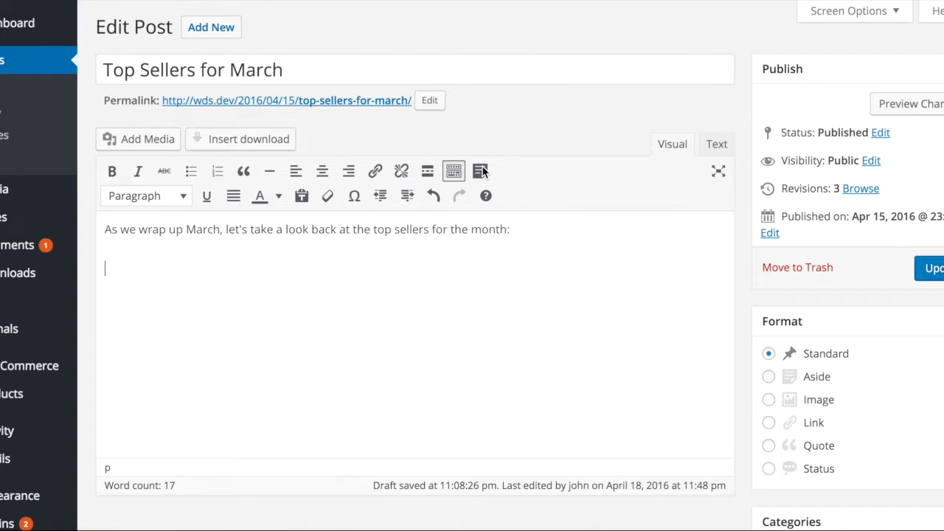
- Open the CPTUI shortcode builder from the editor toolbar
click(479, 171)
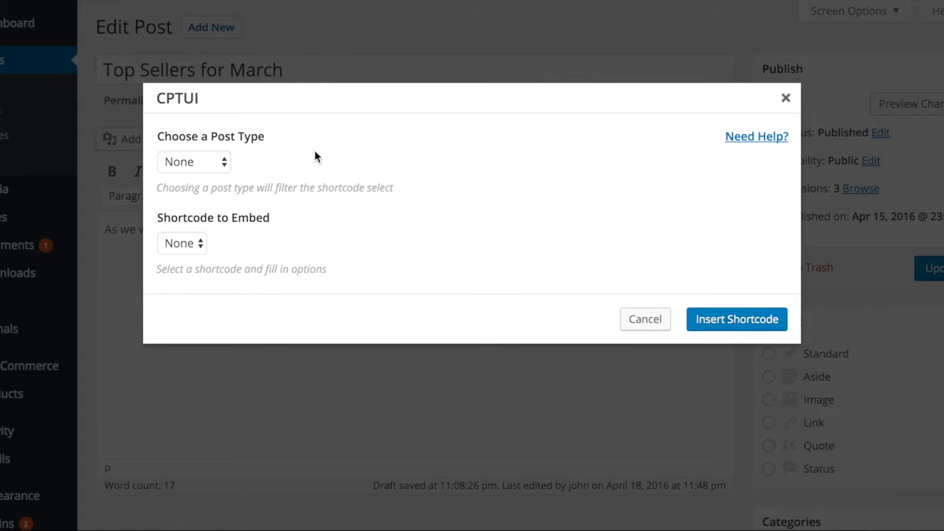
- Choose post type 'product' and the 'Woo Product' shortcode in the CPTUI dialog
click(193, 162)
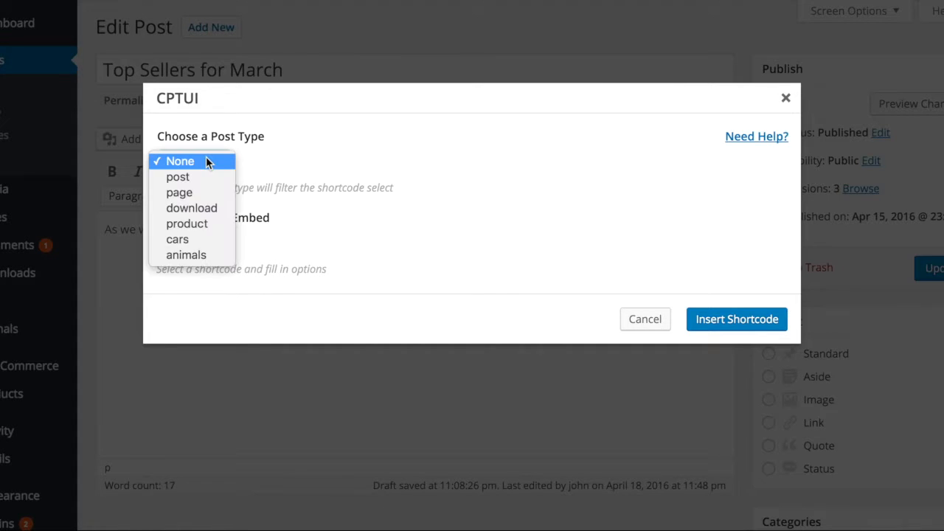
mouse_move(187, 224)
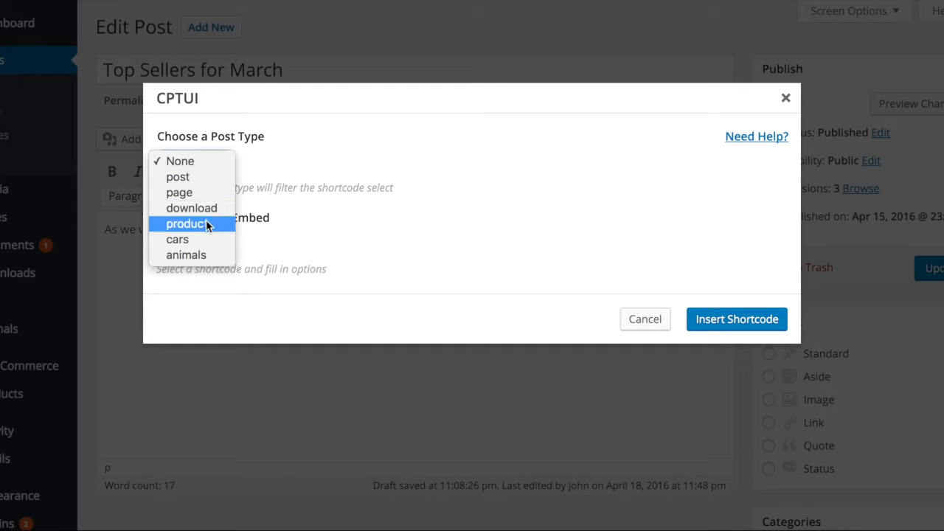
click(186, 223)
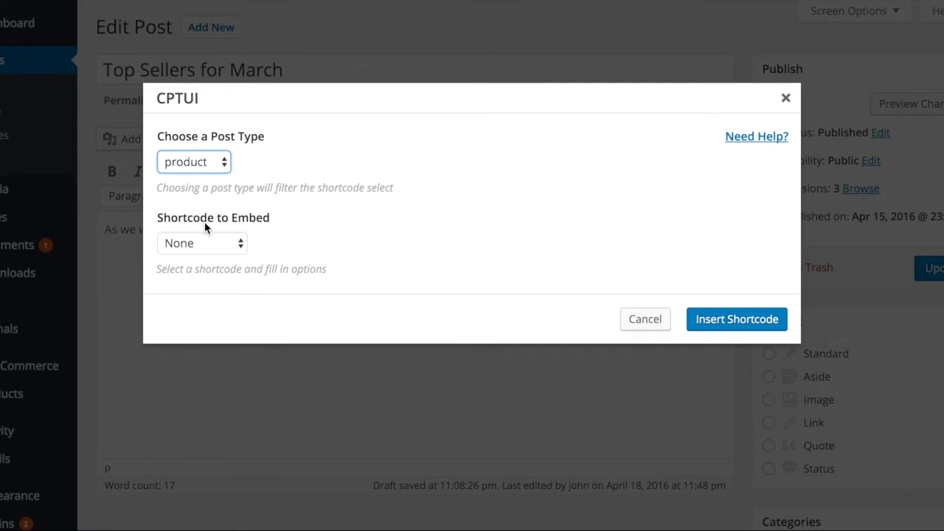
mouse_move(237, 248)
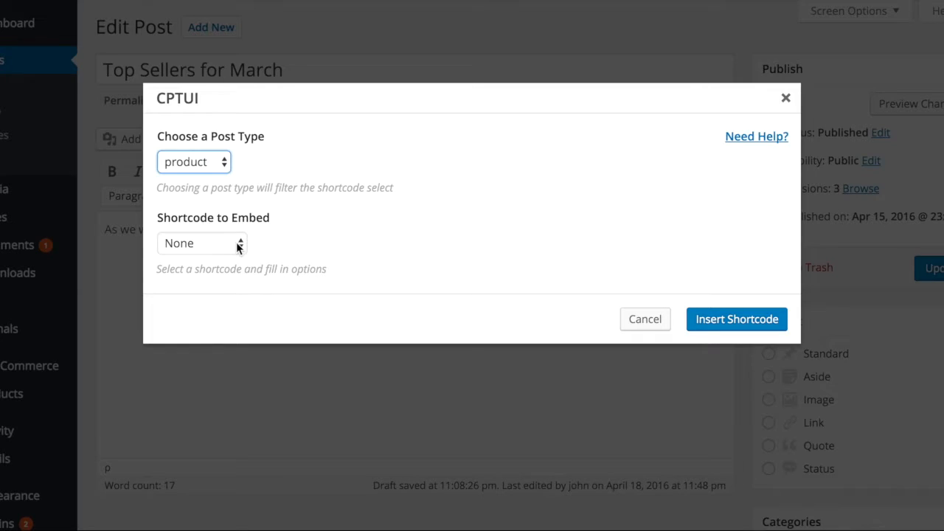
click(202, 242)
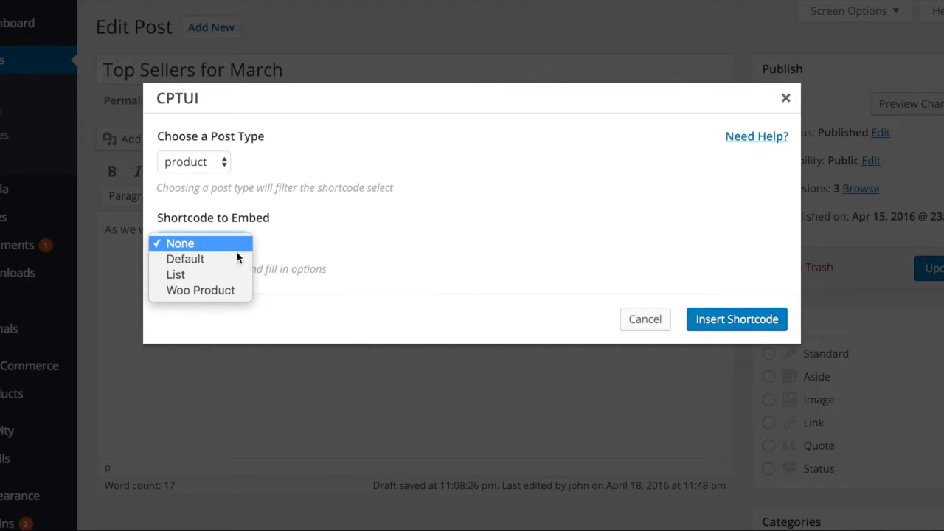
click(199, 290)
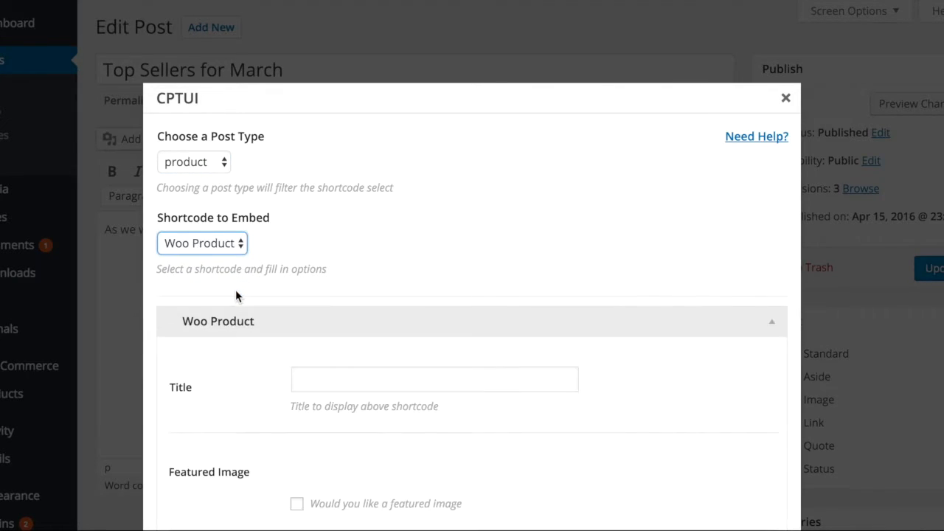
- Title the shortcode 'My Top Sellers' and enable the featured image checkbox
scroll(down, 3)
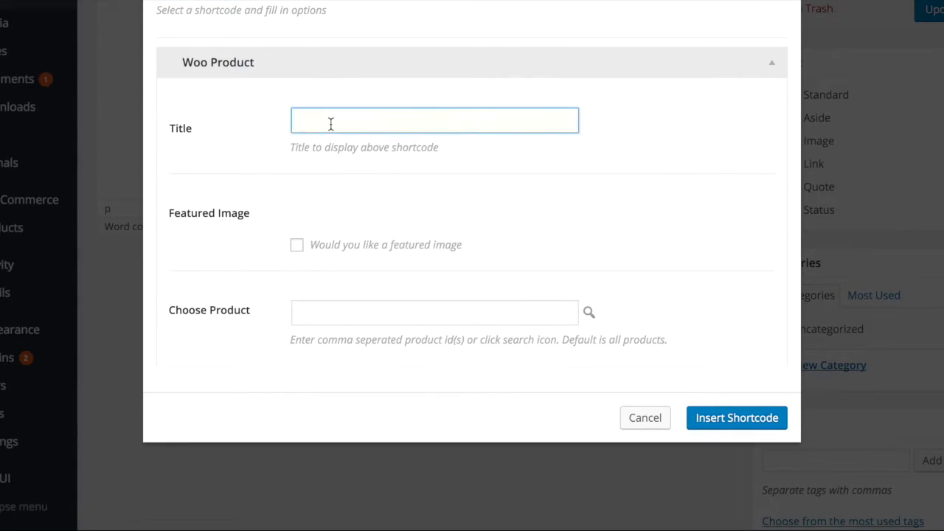
text(My)
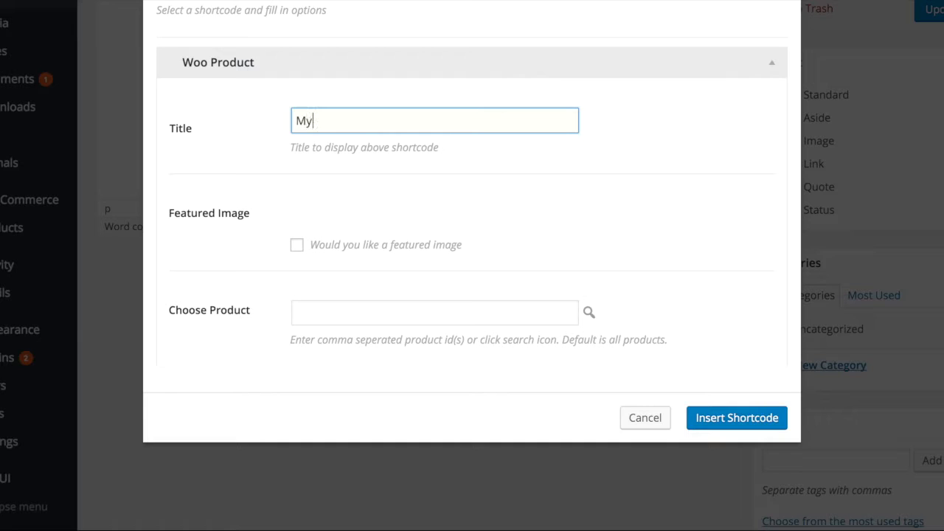
text(Top)
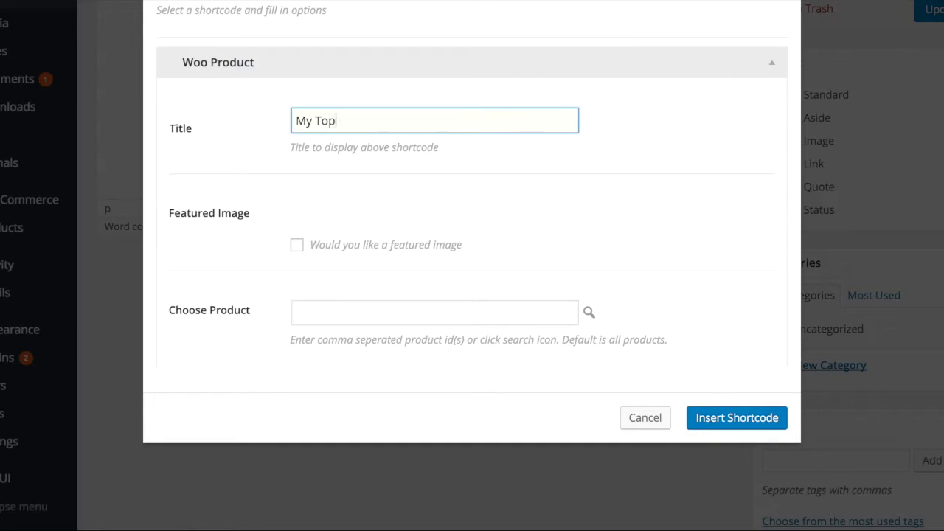
text(Sellers)
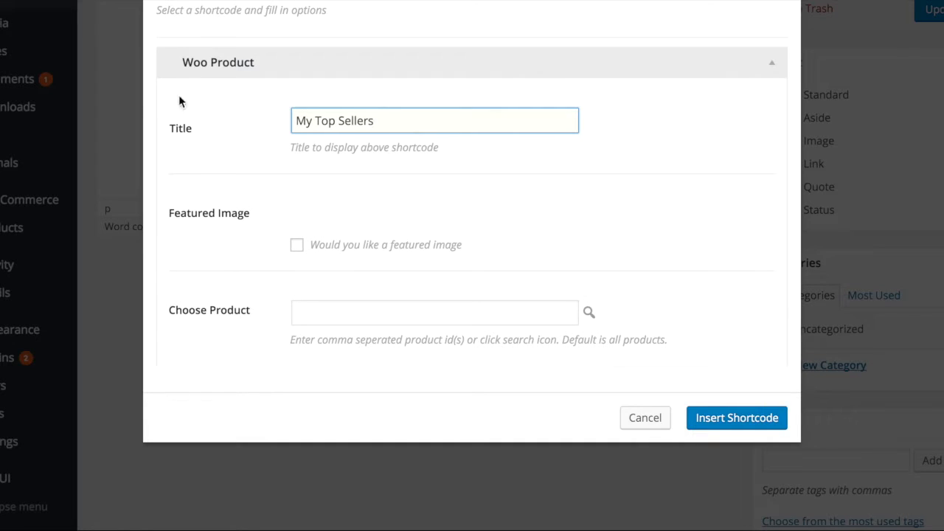
click(296, 244)
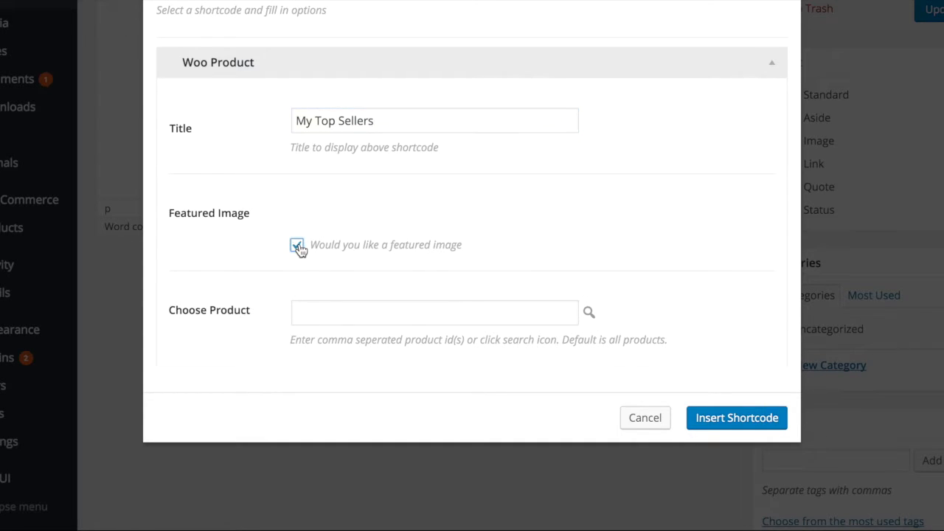
click(297, 244)
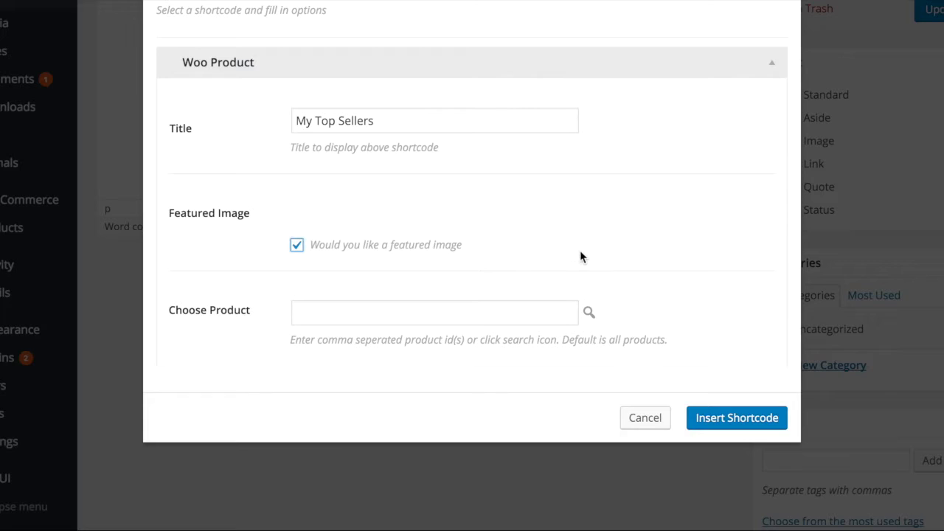
mouse_move(588, 316)
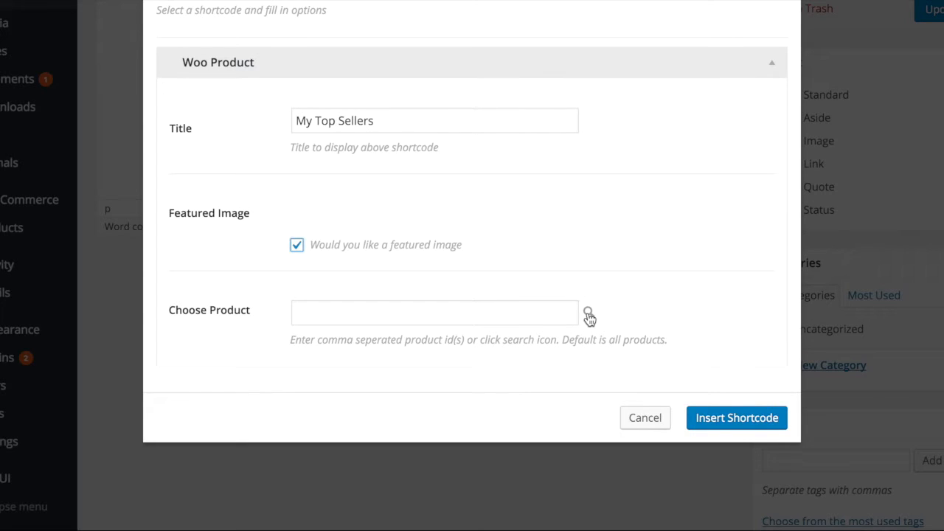
- Select Woo Album #4, Woo Album #3, Premium Quality and Flying Ninja as products
click(589, 312)
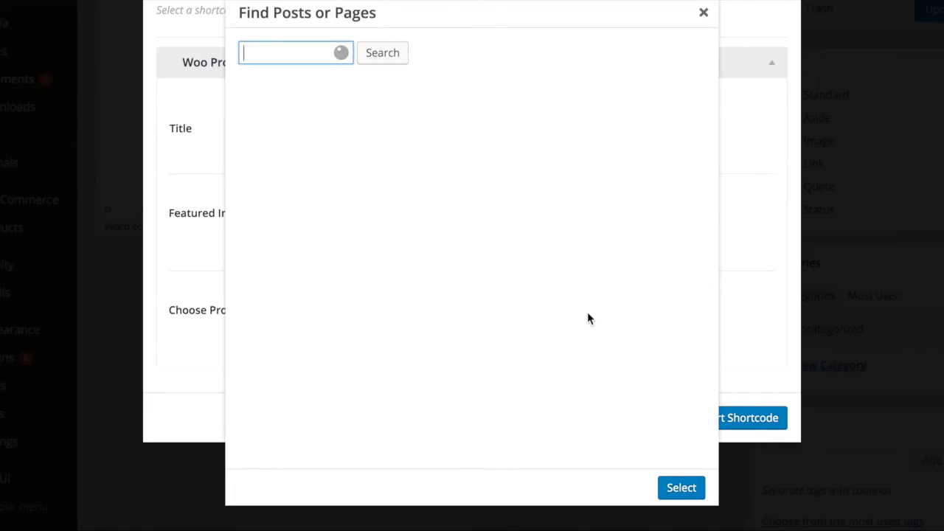
click(382, 52)
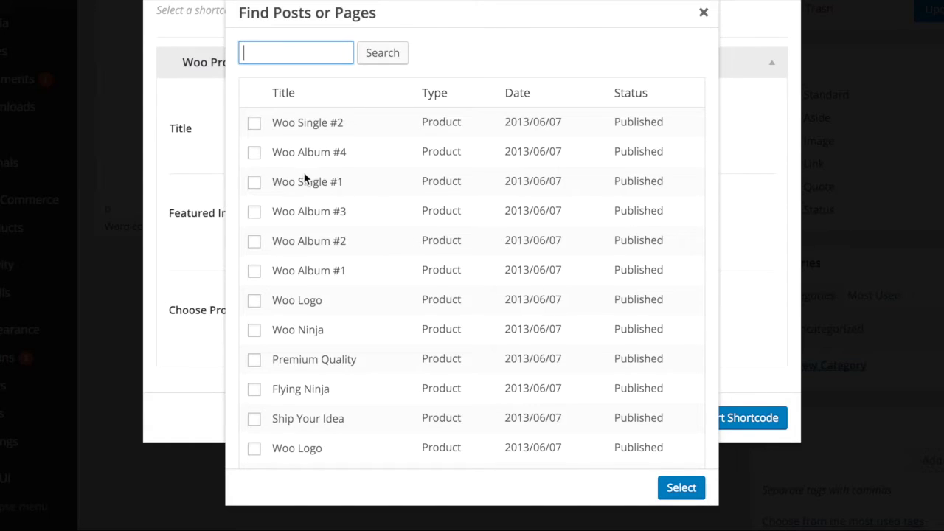
click(253, 152)
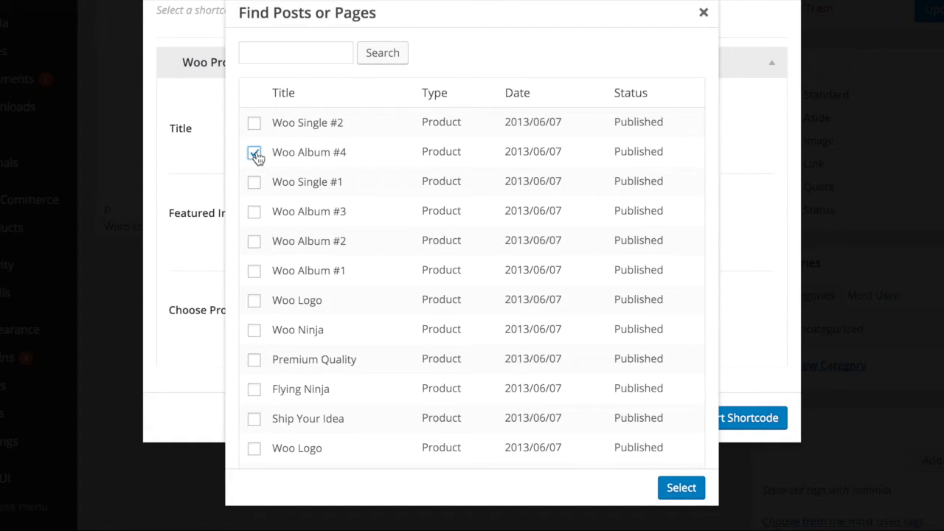
click(253, 152)
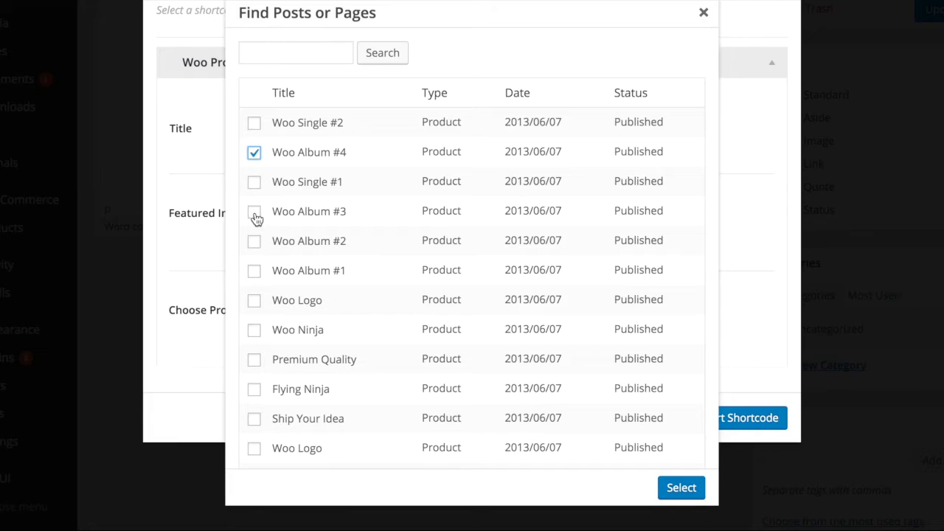
click(254, 210)
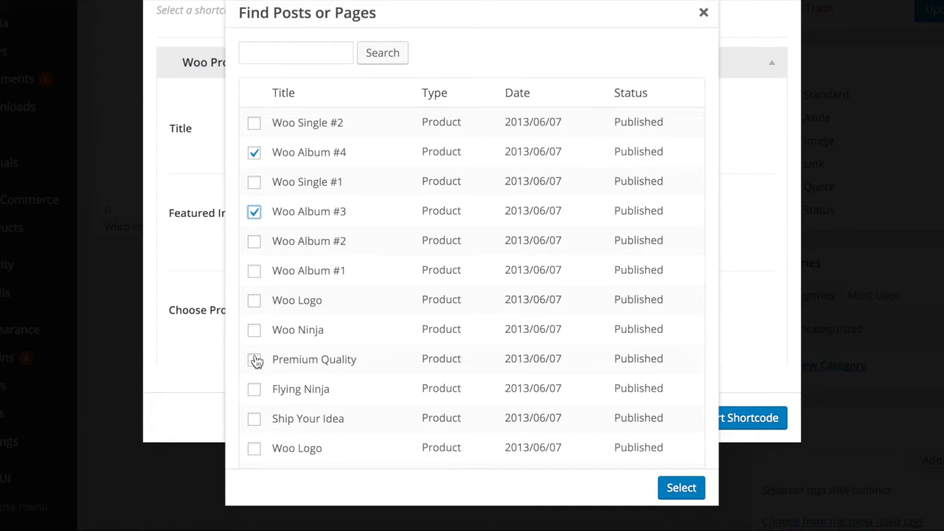
click(254, 359)
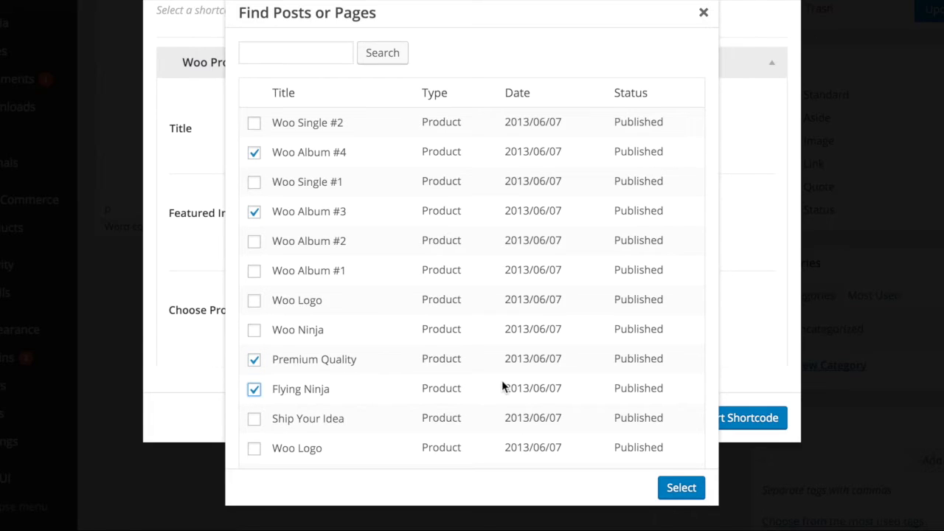
click(681, 487)
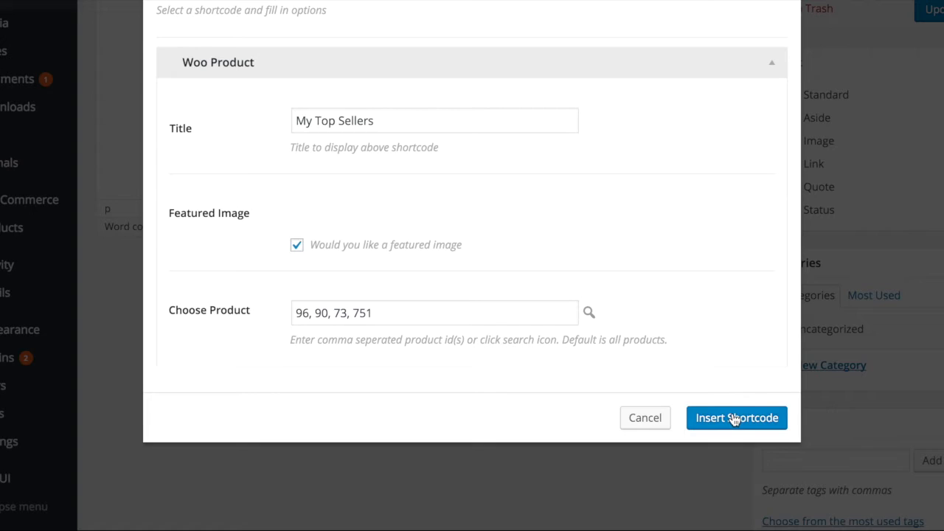
- Insert the Woo Product shortcode into the post and update it
click(736, 417)
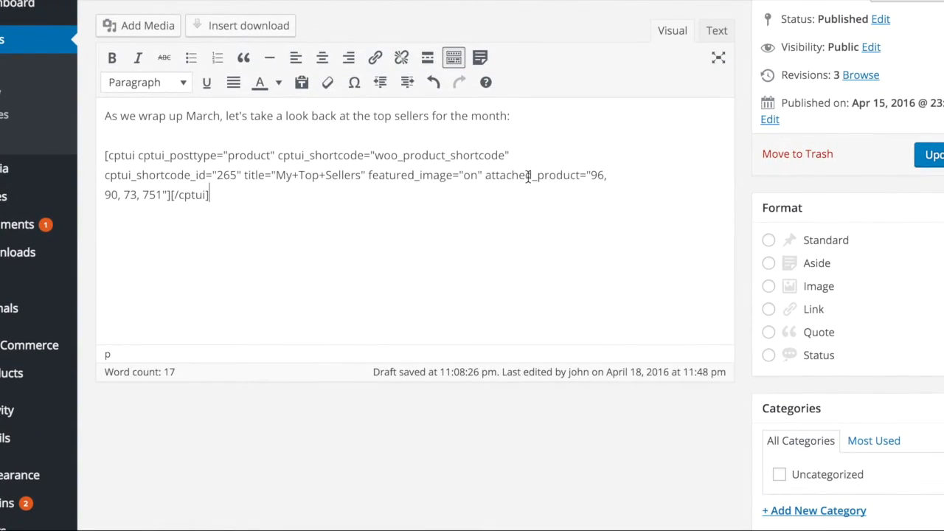
click(935, 154)
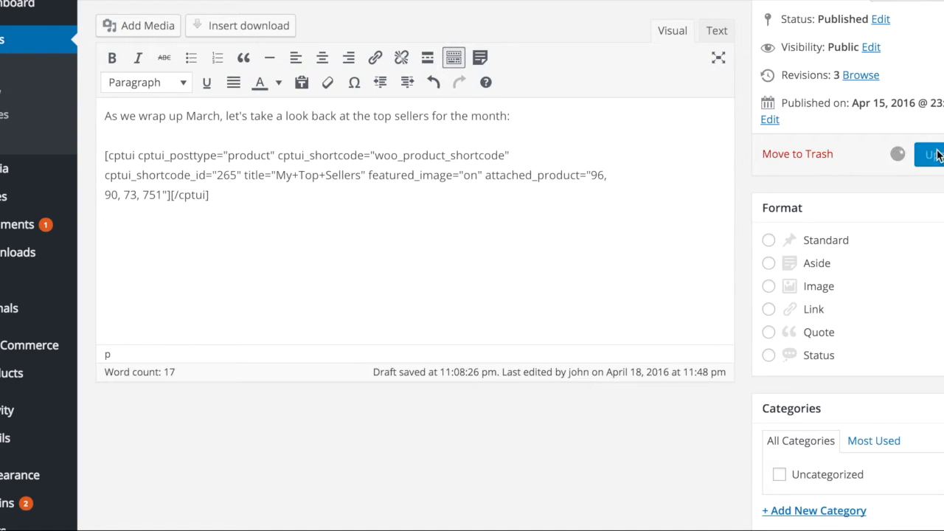